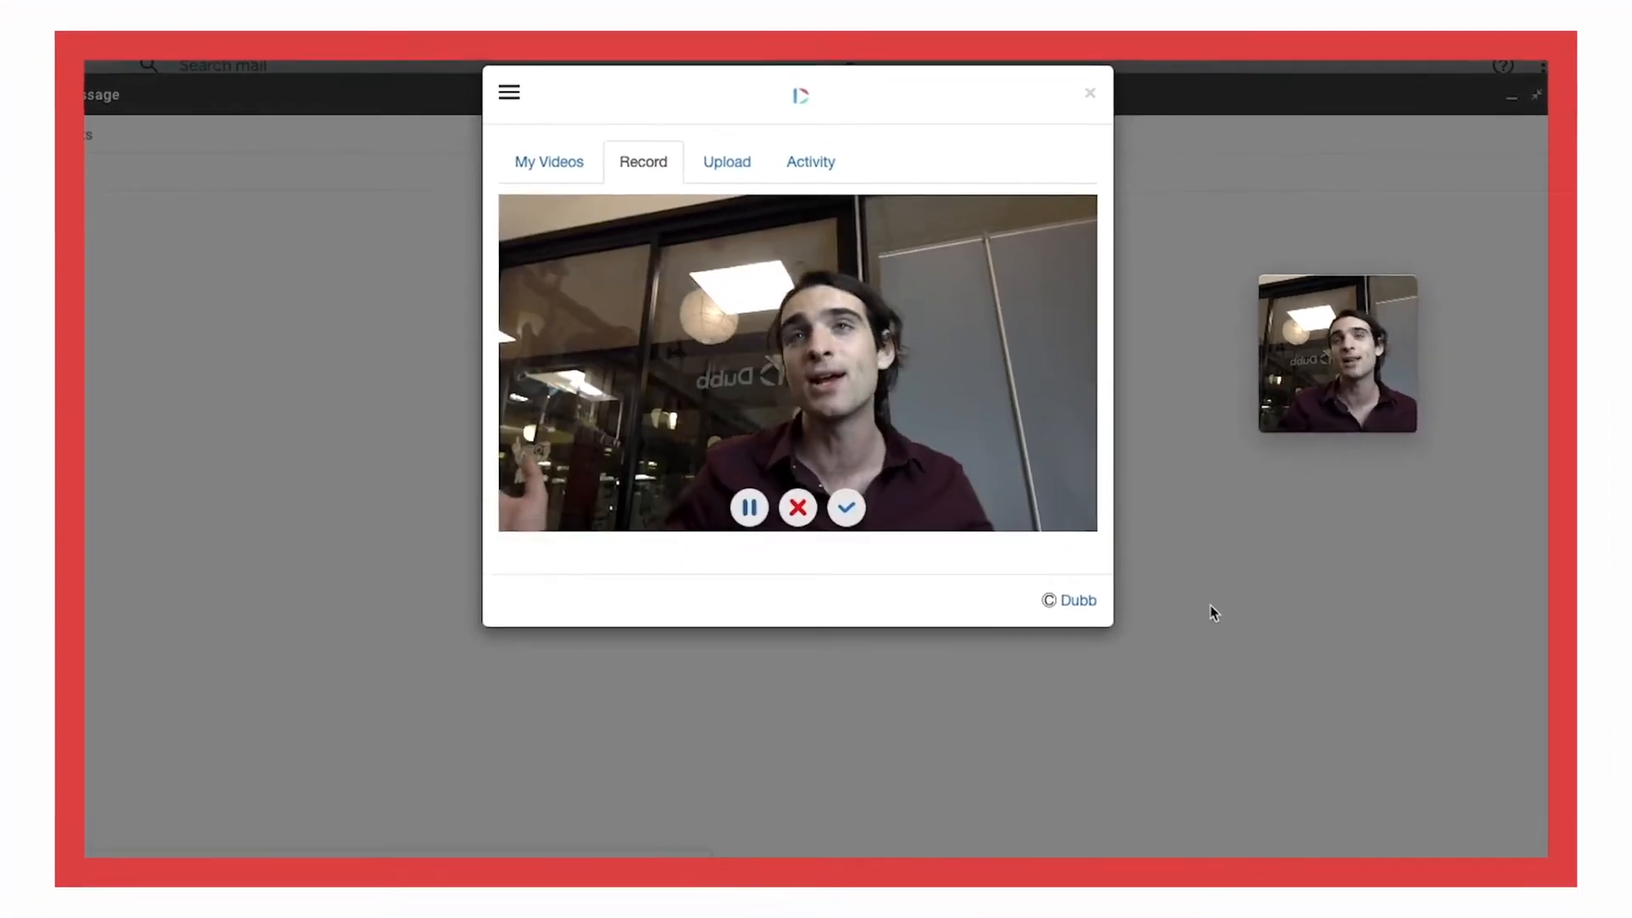
Step: Record a webcam video with the Dubb extension over the new Gmail message
click(847, 509)
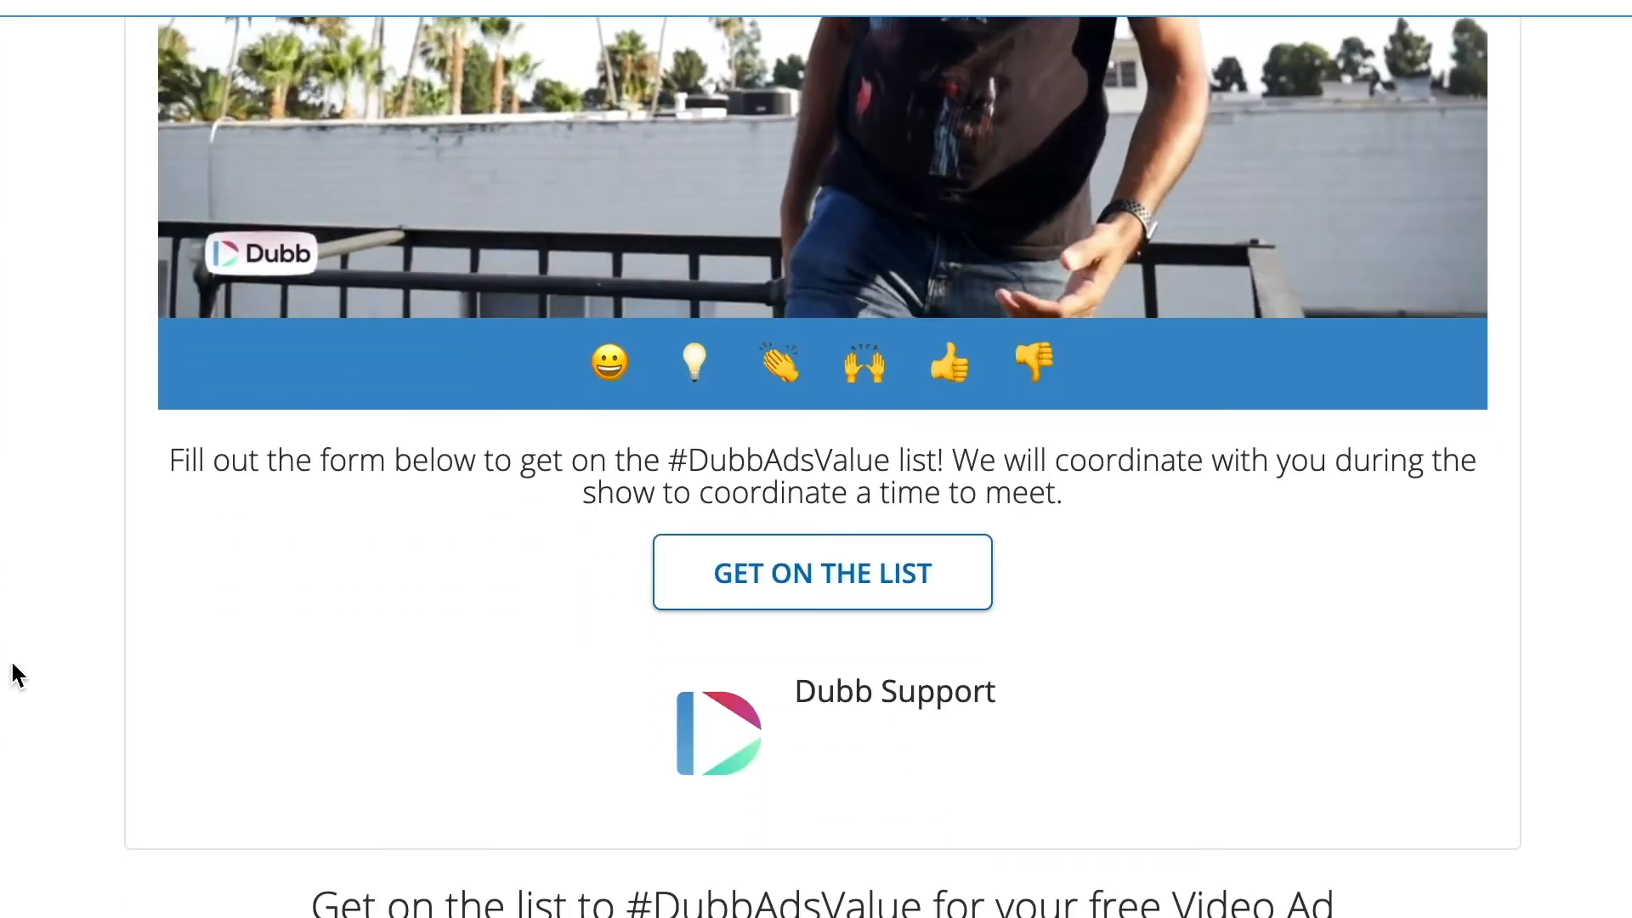
Step: Proceed from the Dubb video landing page to the share dialog over the Gmail draft
click(821, 571)
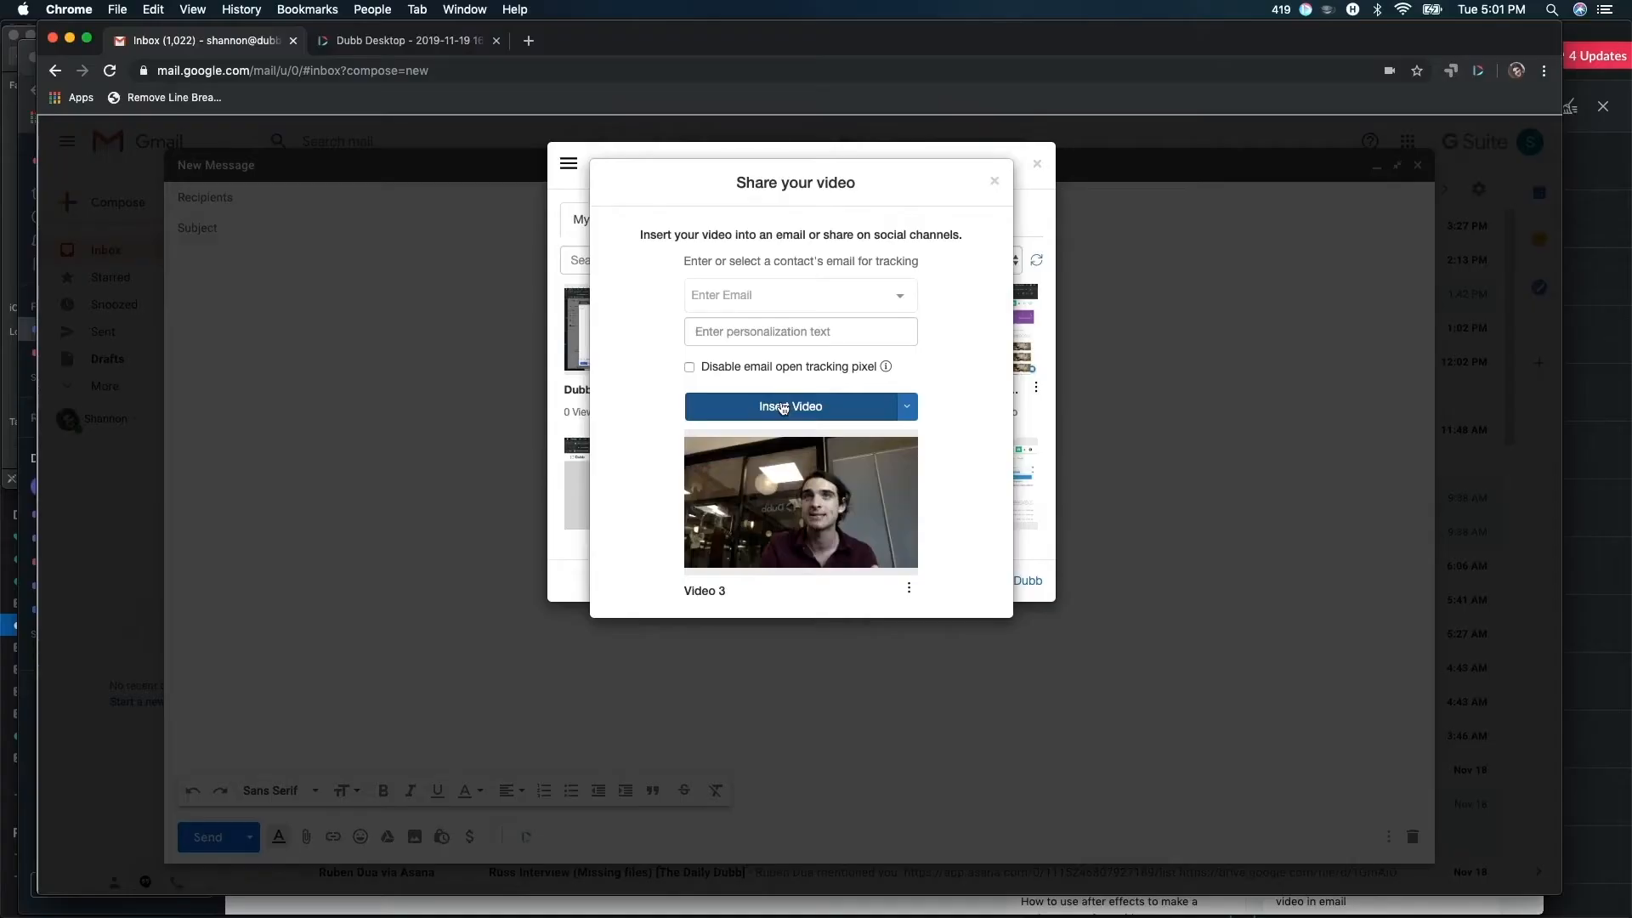
Step: Insert Video 3 into the Gmail draft with a Watch Video (00:13) button and corp.dubb.com link
click(790, 406)
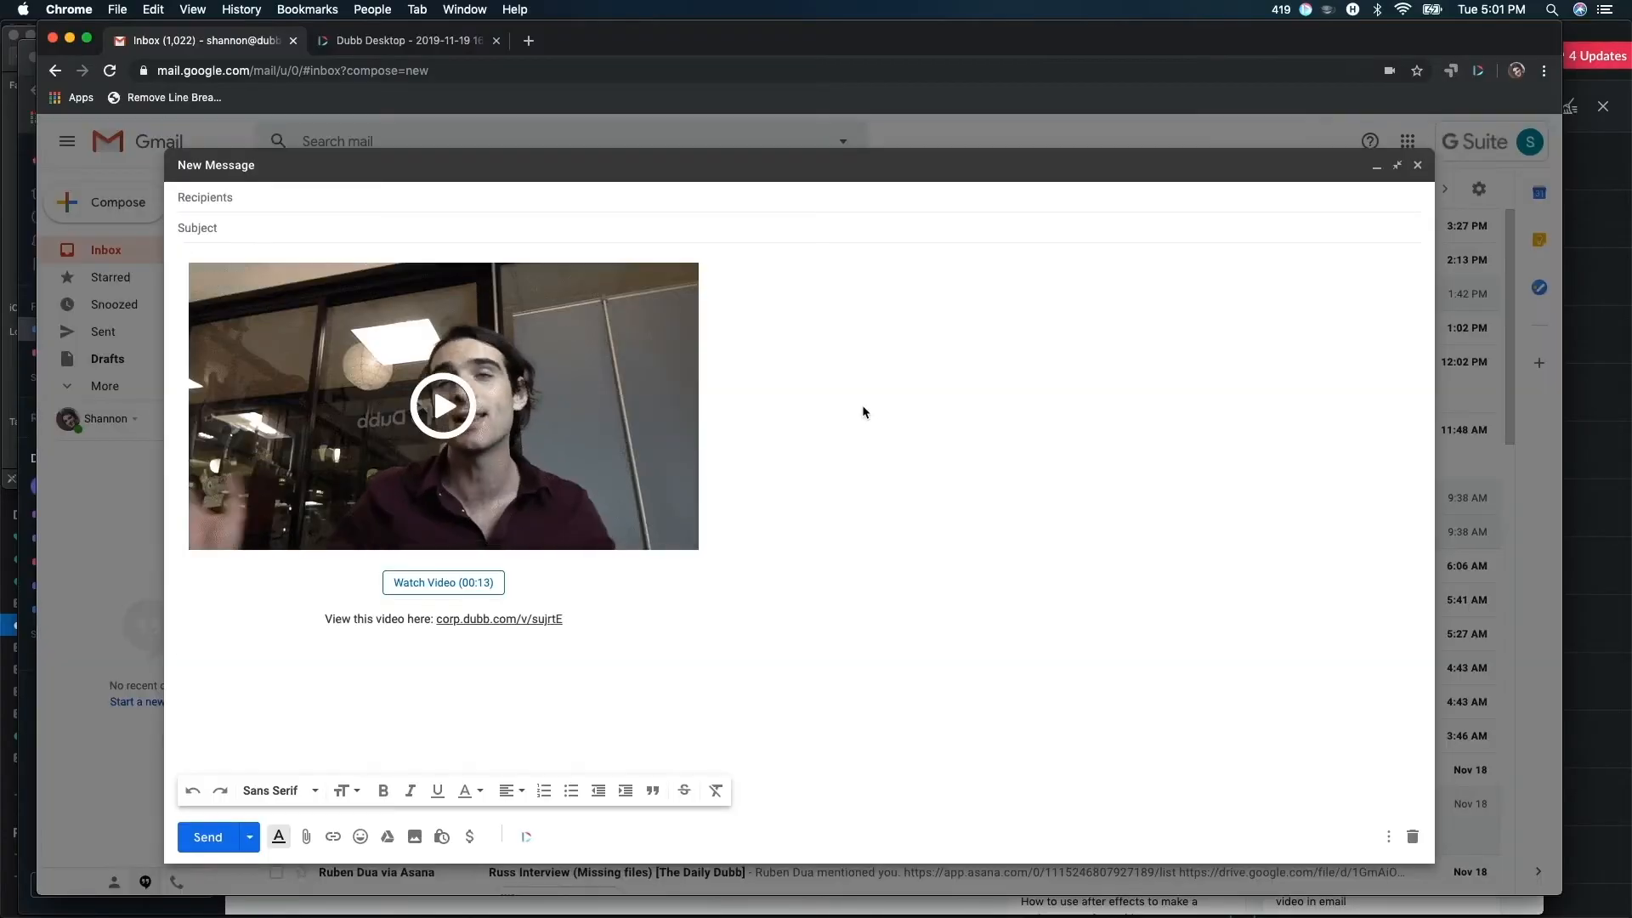